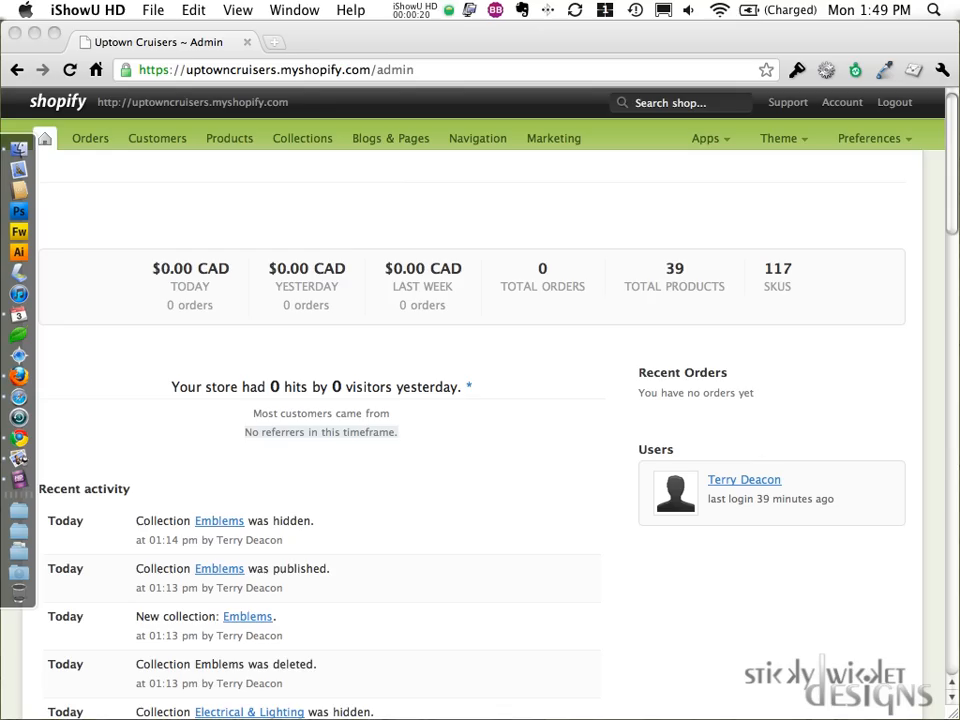
mouse_move(416, 338)
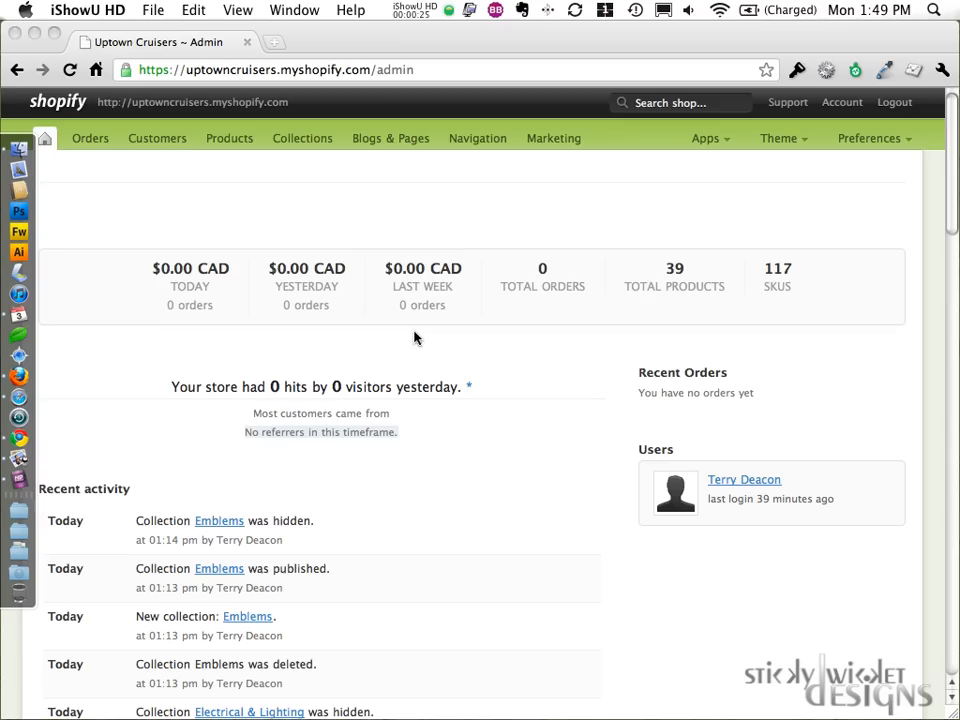
- Open the store's product list briefly, then return to the admin dashboard
click(229, 138)
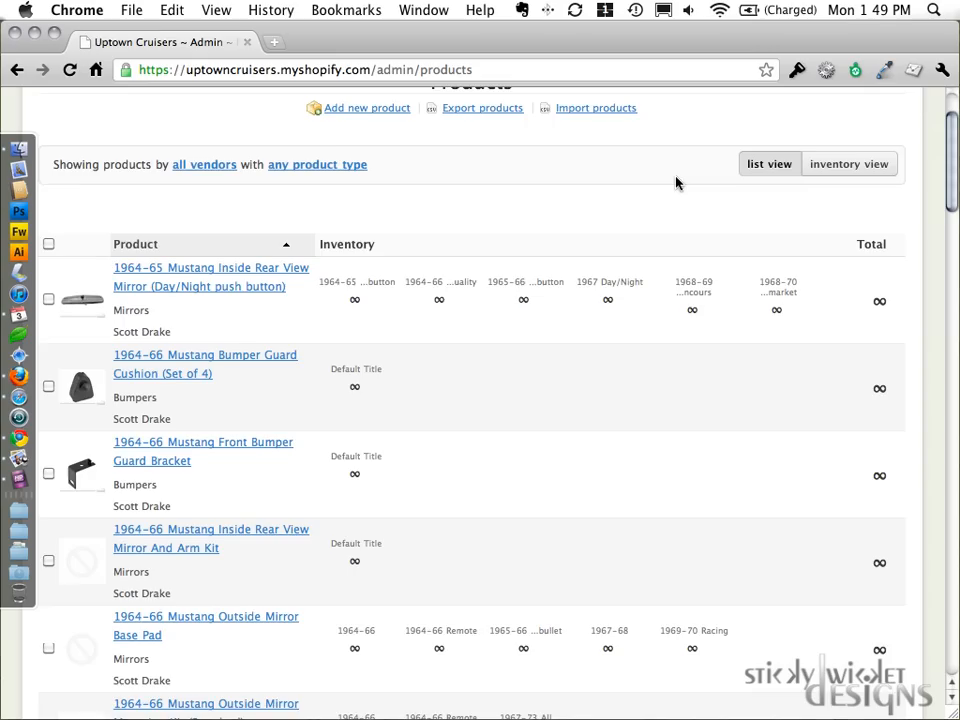
scroll(down, 3)
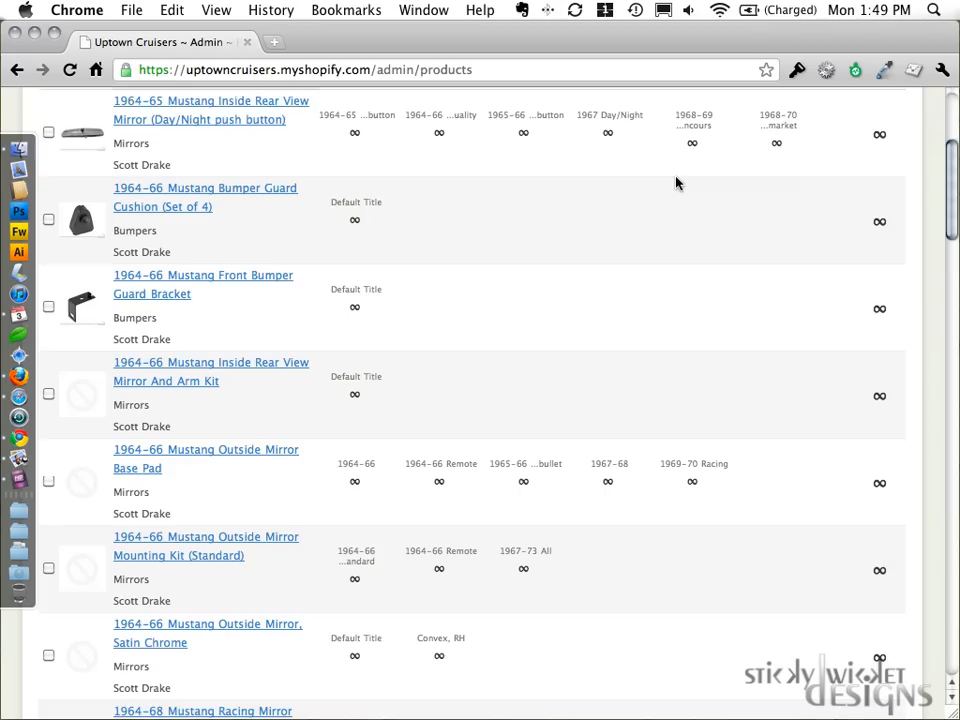
click(45, 138)
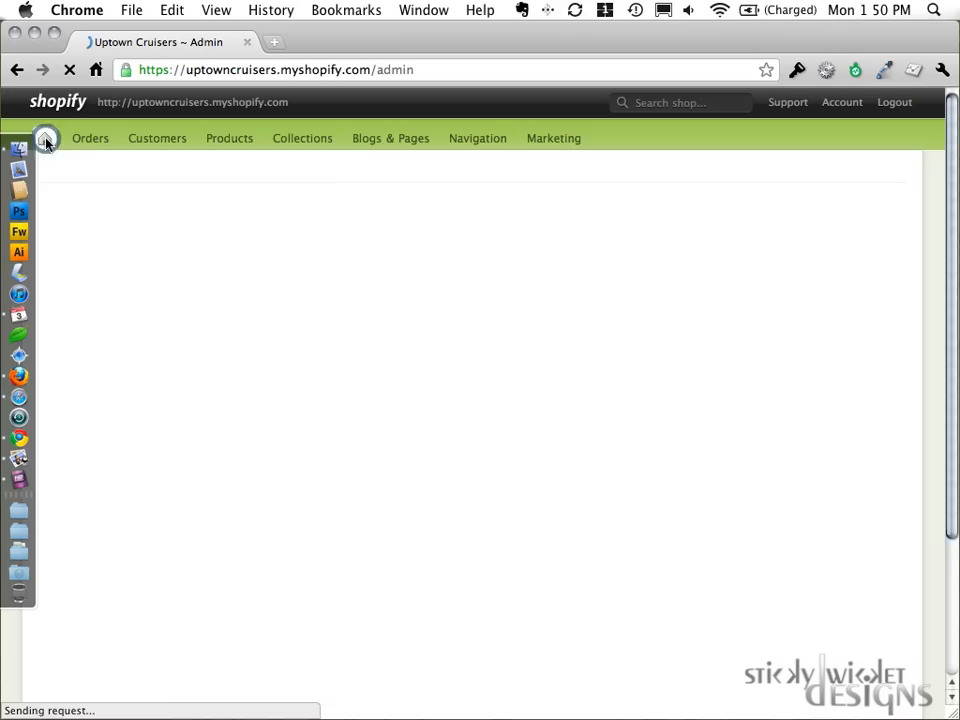
click(45, 138)
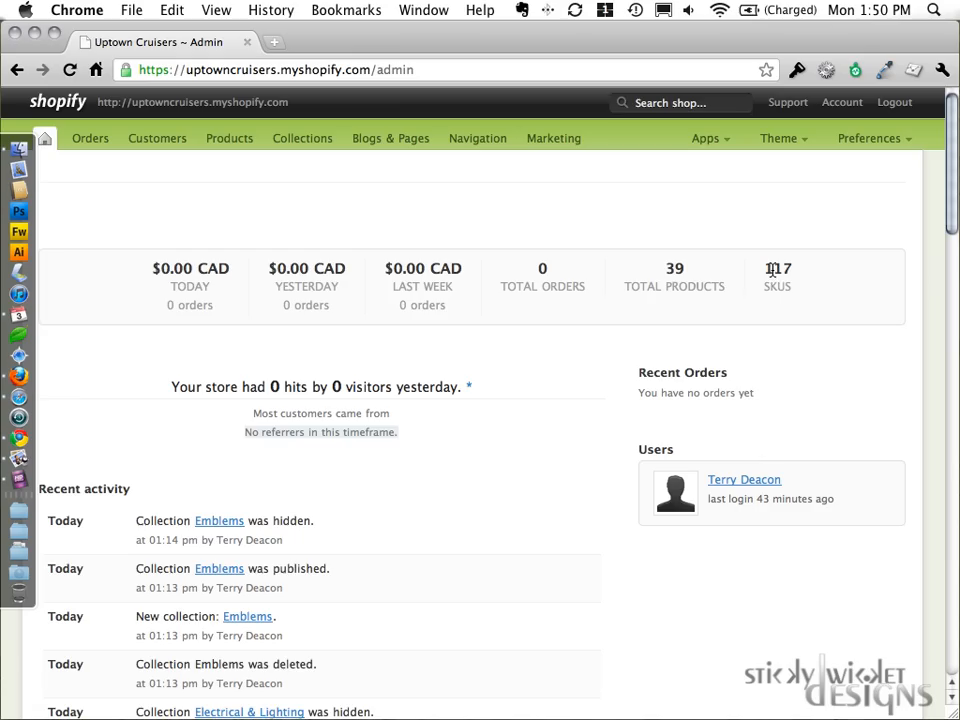
- Reopen the product list and scroll down to the Mustang bumpers, literature and mirrors
click(229, 138)
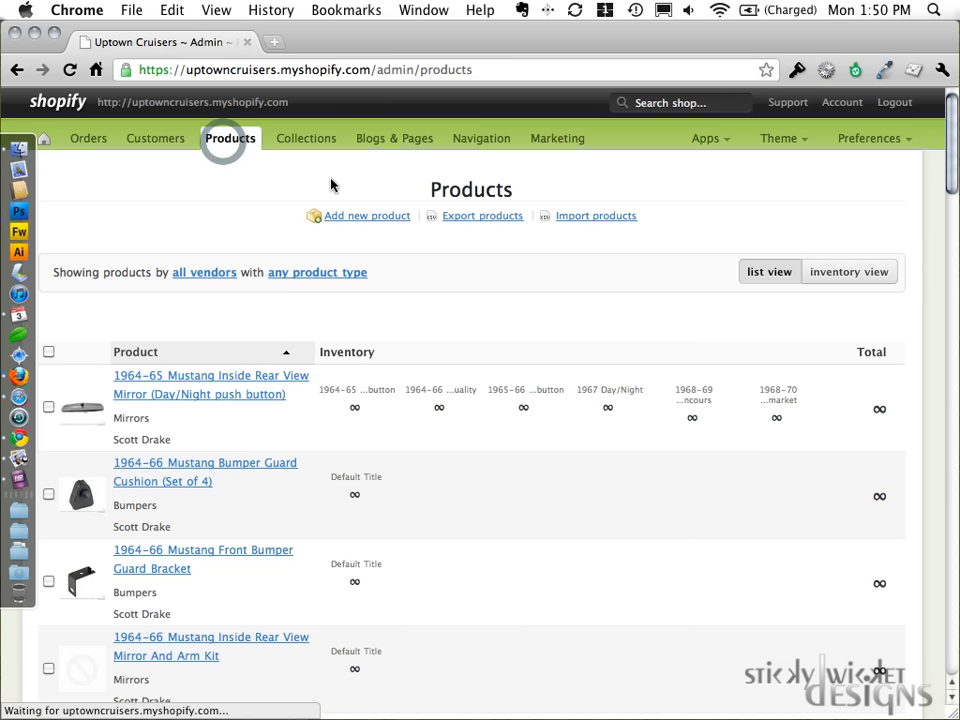
scroll(down, 3)
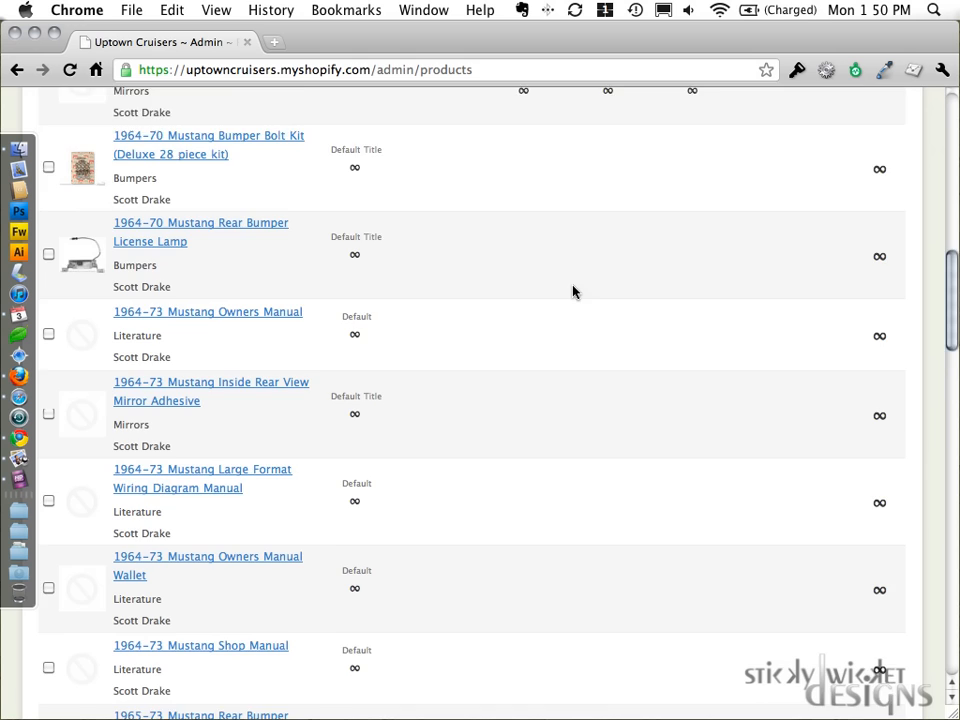
scroll(down, 3)
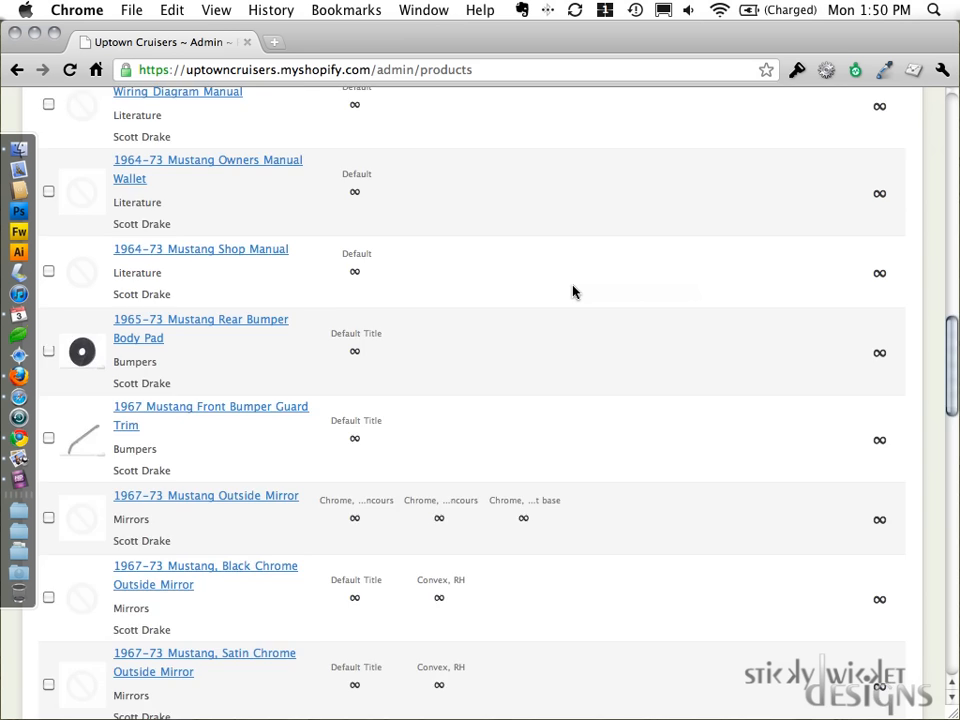
- Open the 1964-66 Mustang Inside Rear View Mirror And Arm Kit and its Upload an image form
click(206, 495)
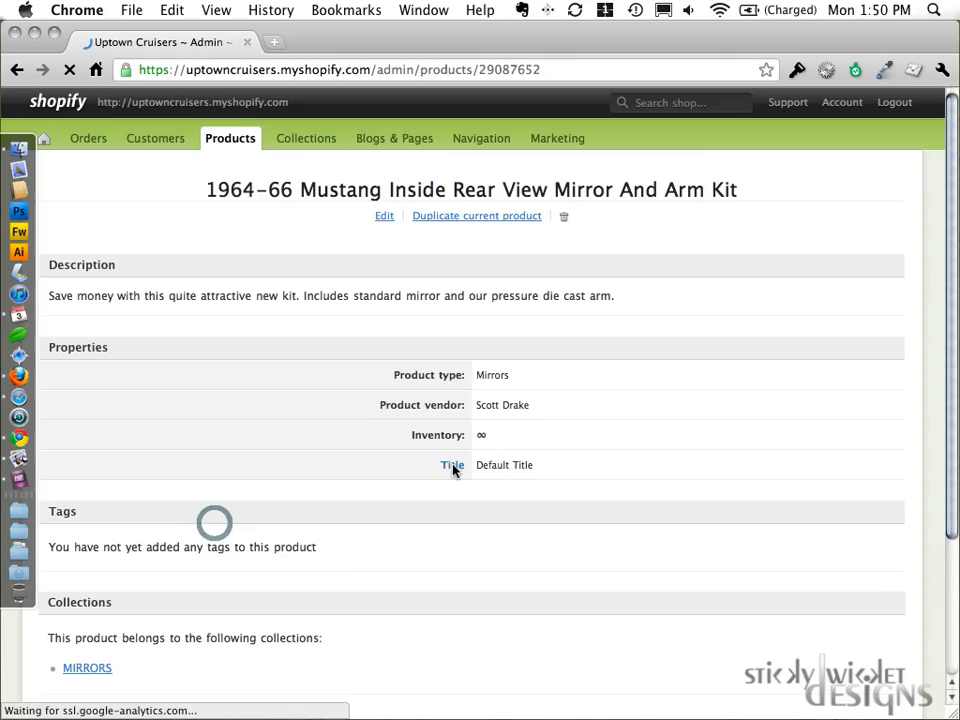
scroll(down, 3)
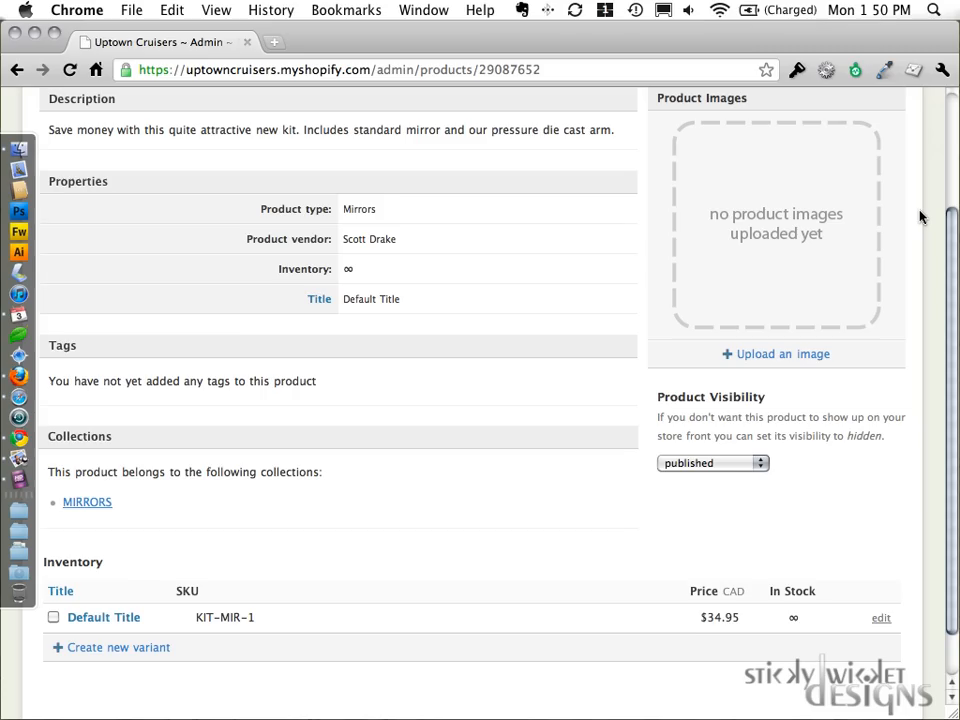
mouse_move(295, 600)
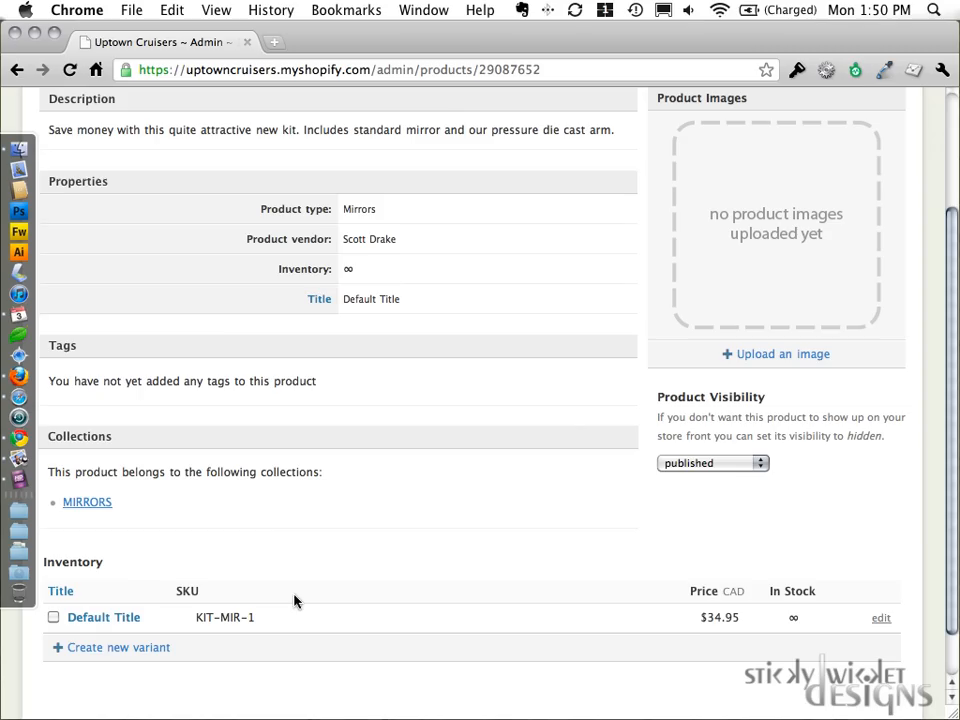
click(775, 353)
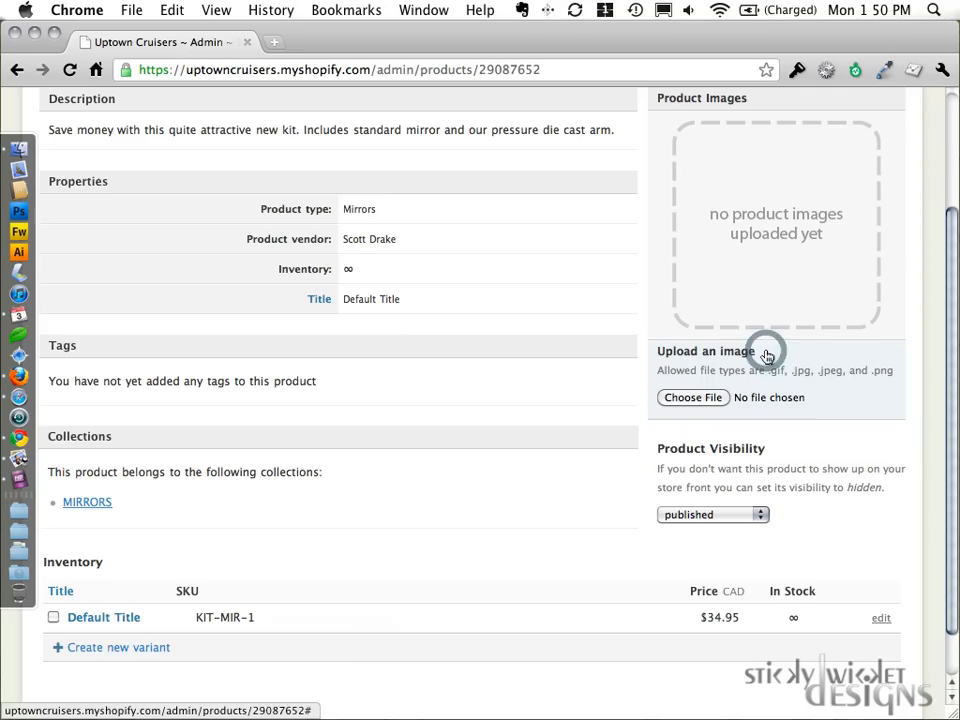
- Find kit-mir-1 by file name and upload KIT-MIR-1.jpg as the product image
click(692, 397)
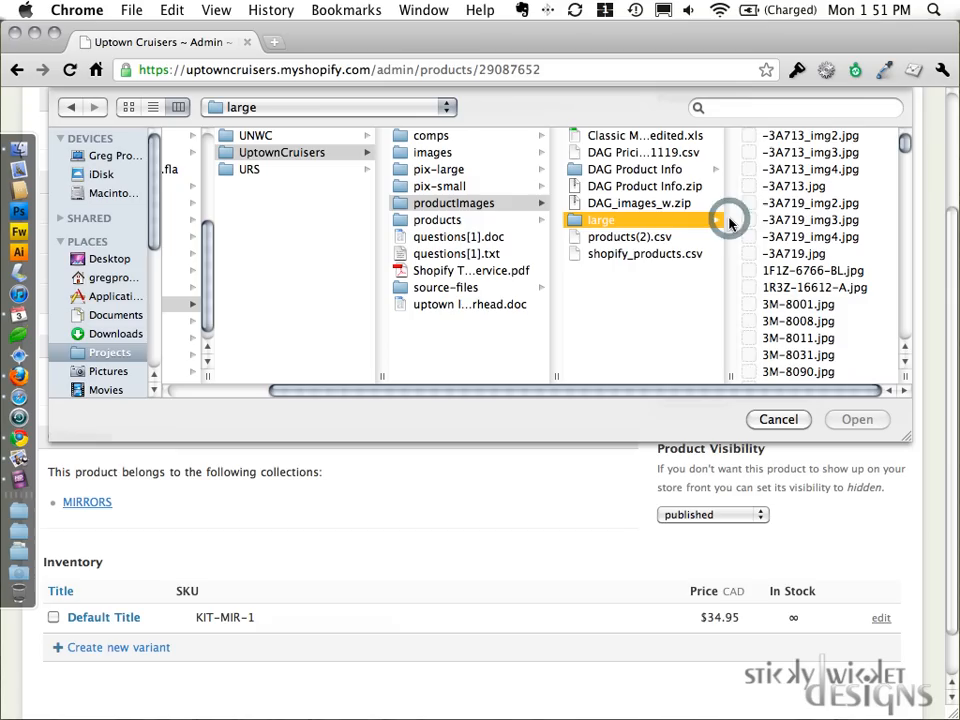
text(kit-mir-1)
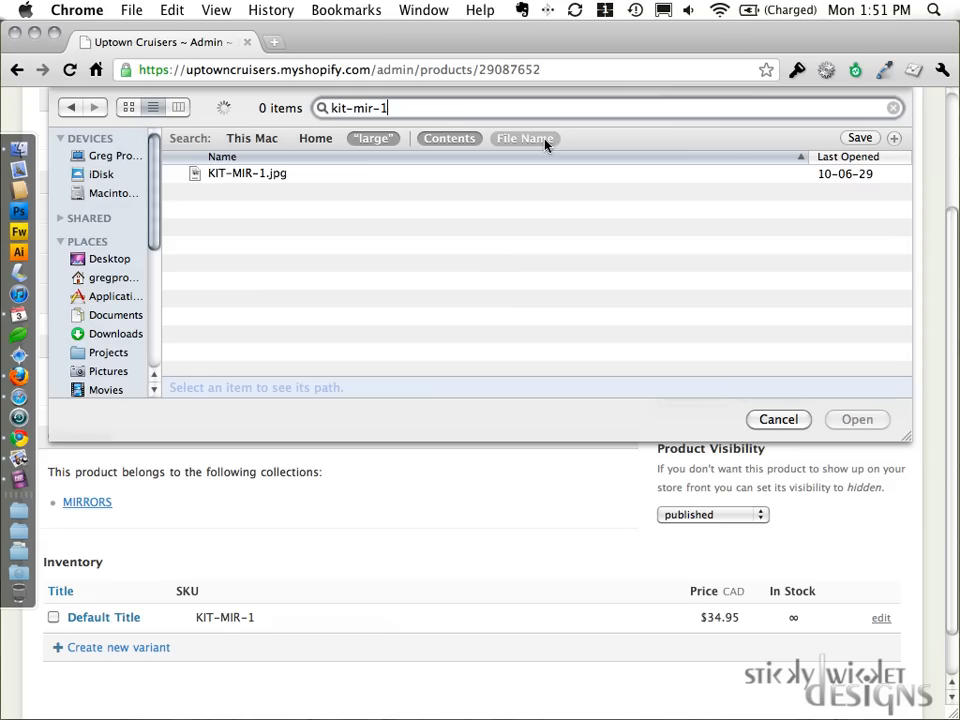
click(128, 107)
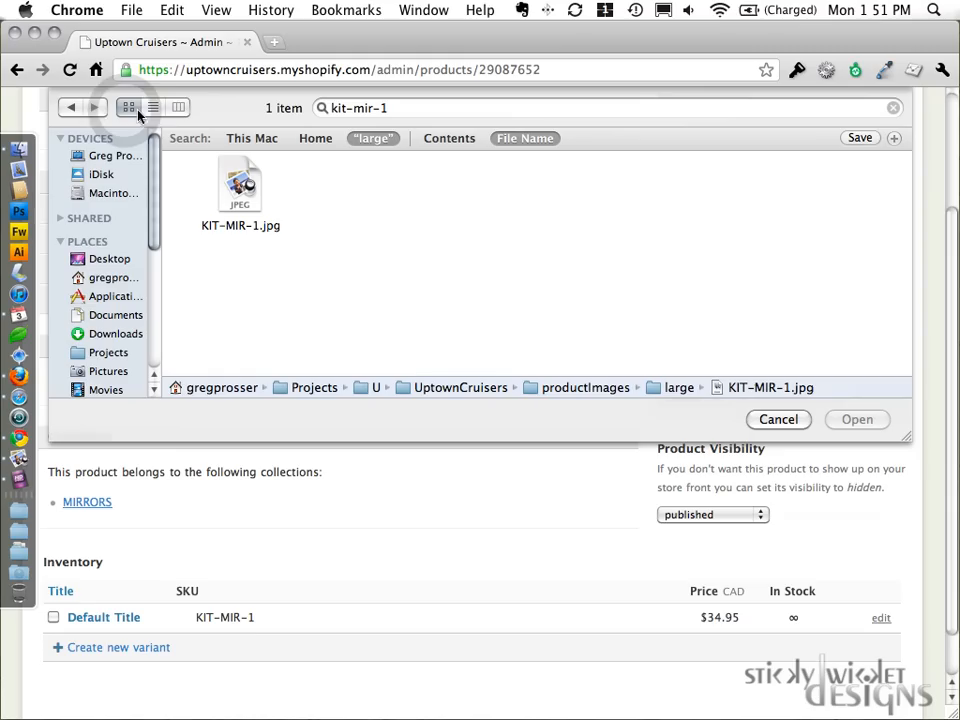
click(153, 107)
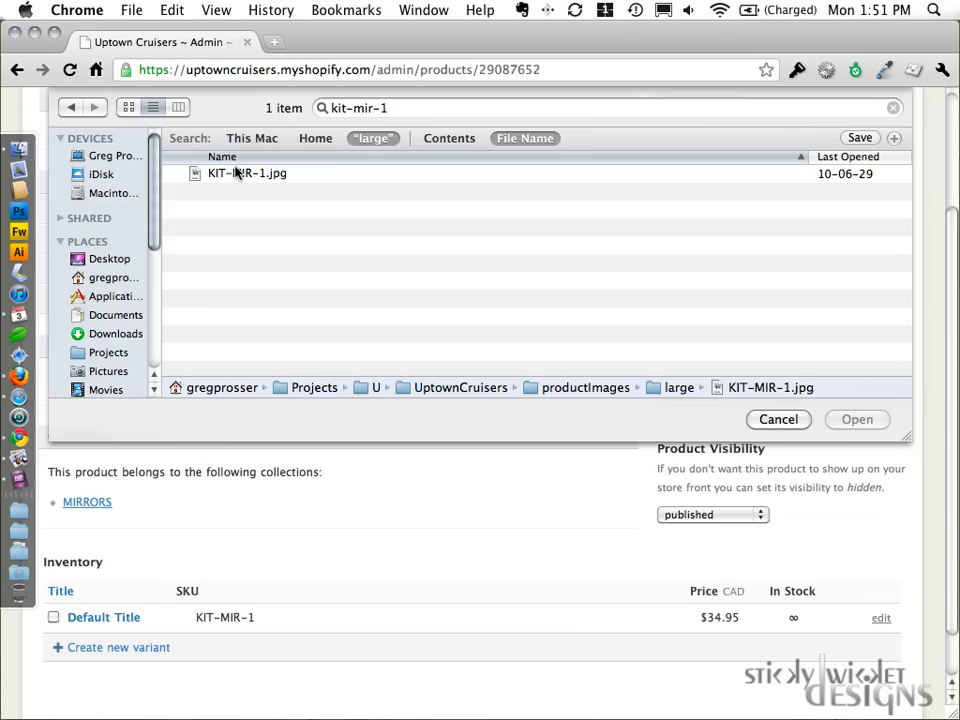
click(856, 419)
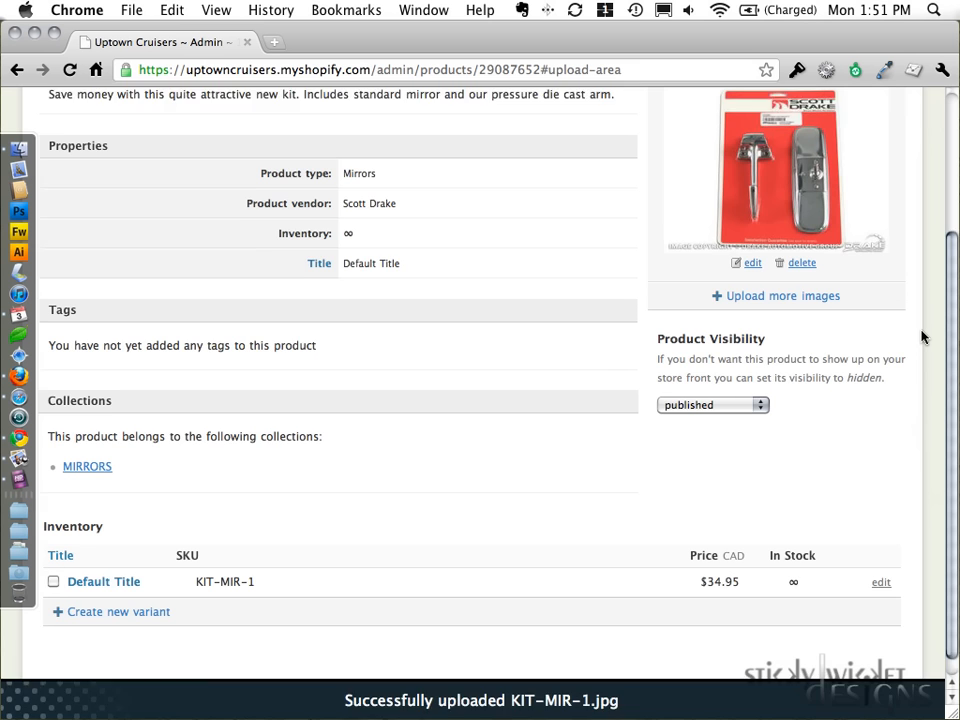
- Scroll up to the mirror kit's title, handle and description fields
scroll(up, 3)
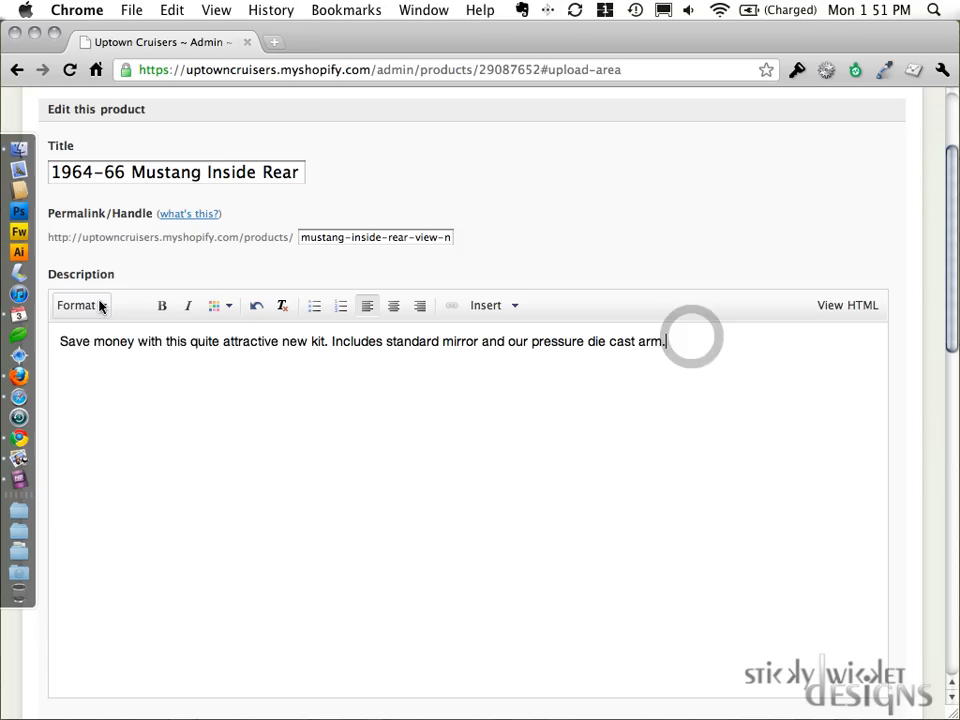
scroll(down, 3)
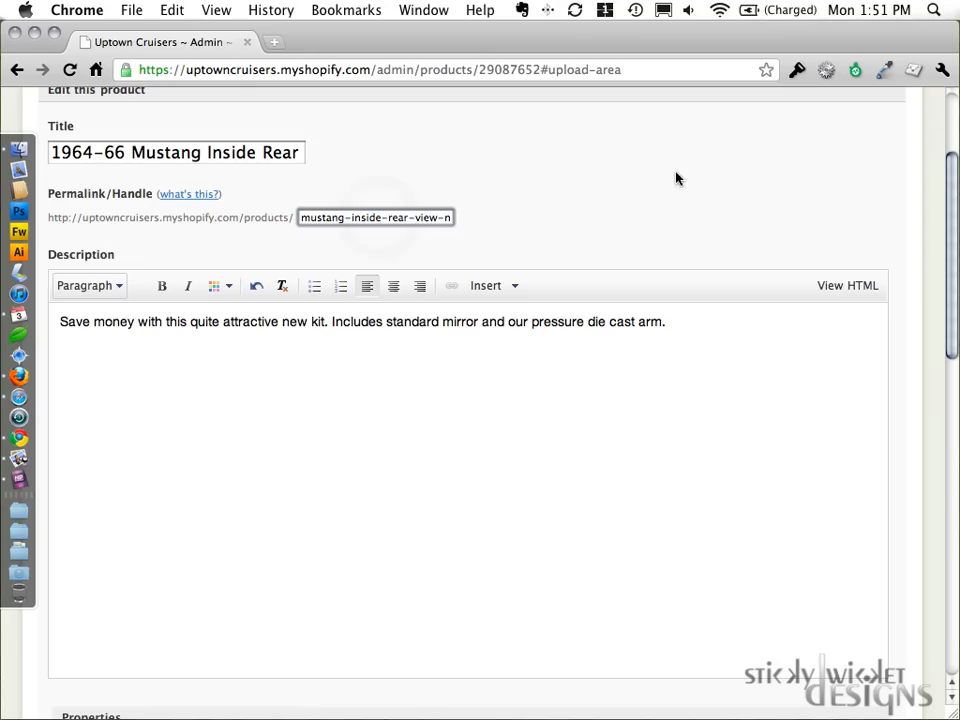
scroll(down, 3)
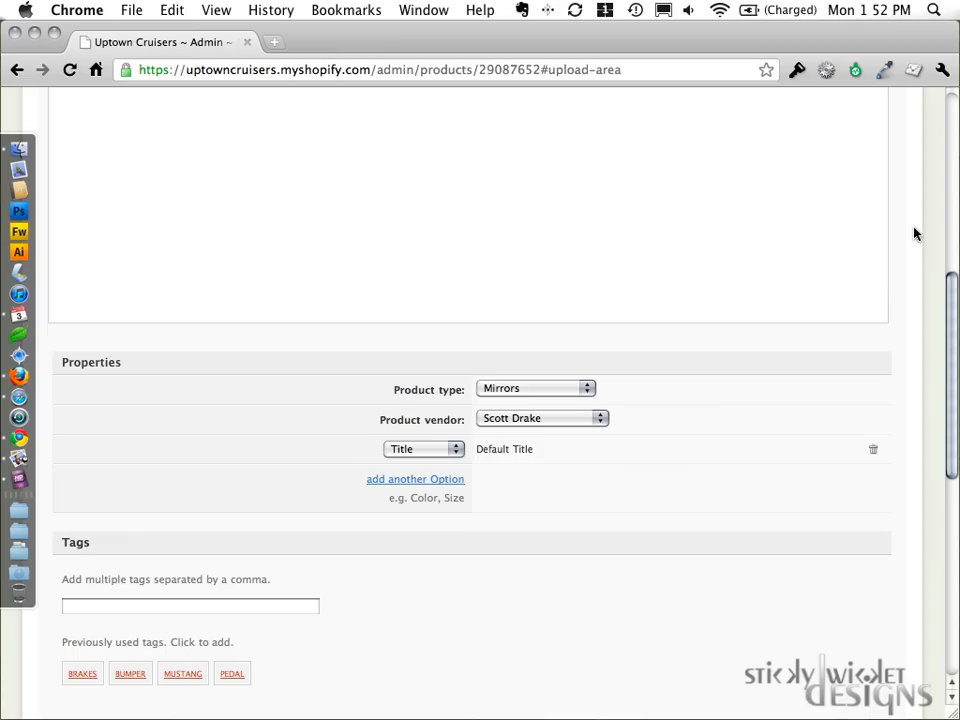
scroll(down, 3)
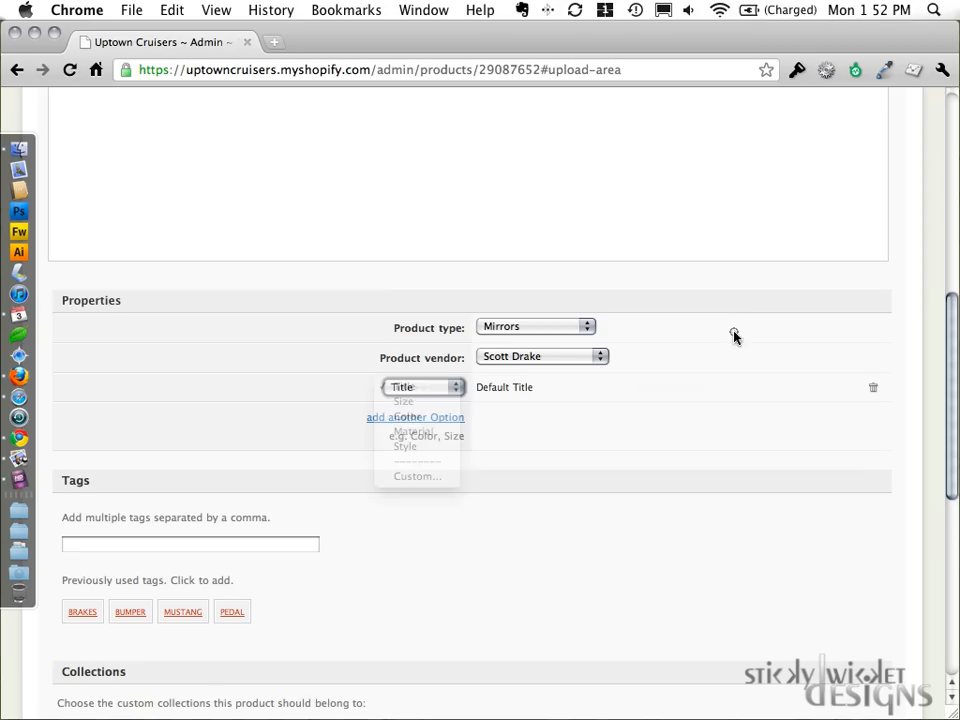
scroll(down, 3)
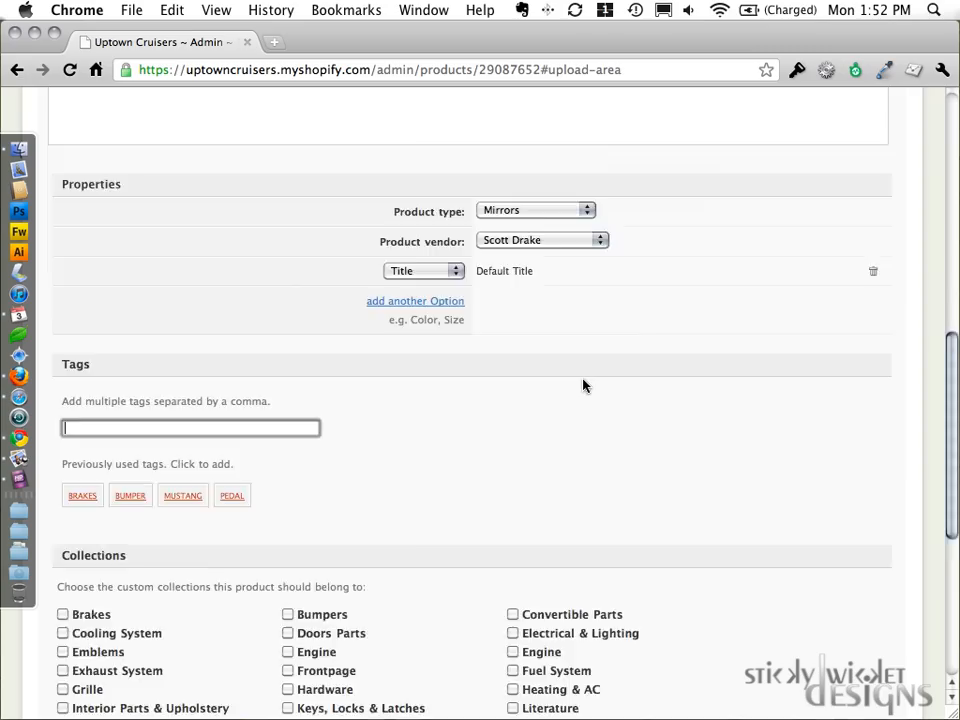
scroll(up, 3)
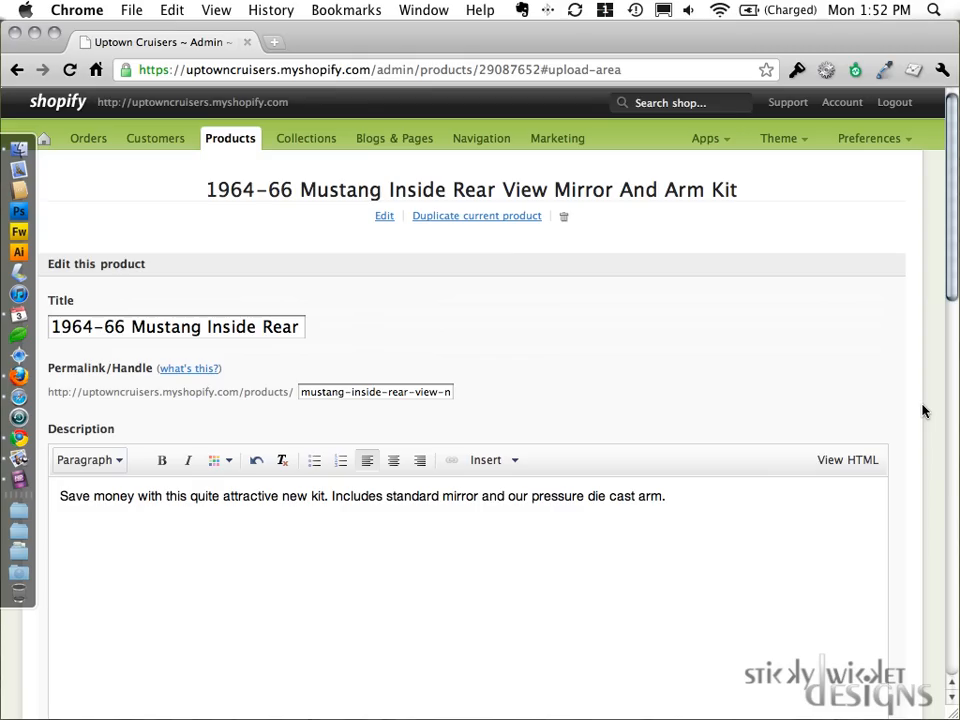
scroll(down, 3)
text(mustang,)
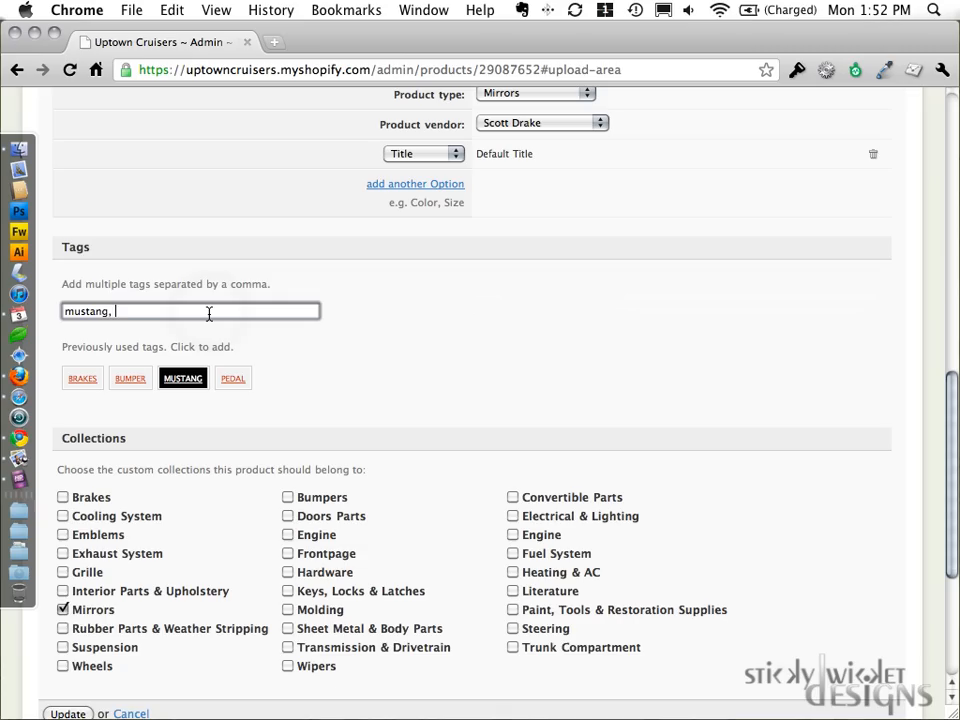
- Add the tags mustang, mirror and mirrors and update the product
text(mirror, mirrors)
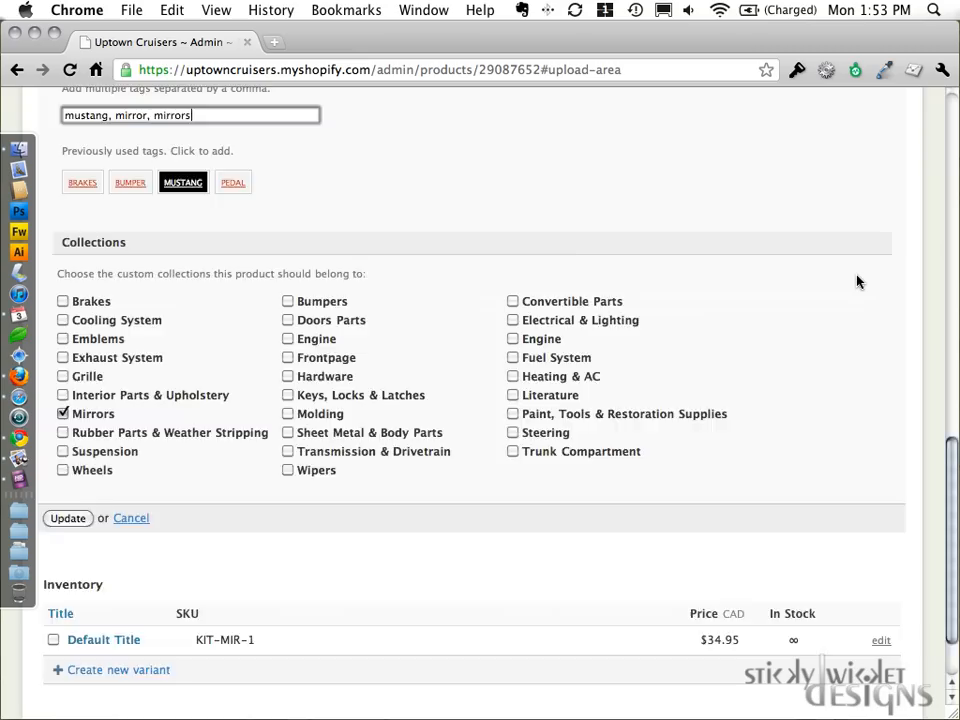
click(67, 518)
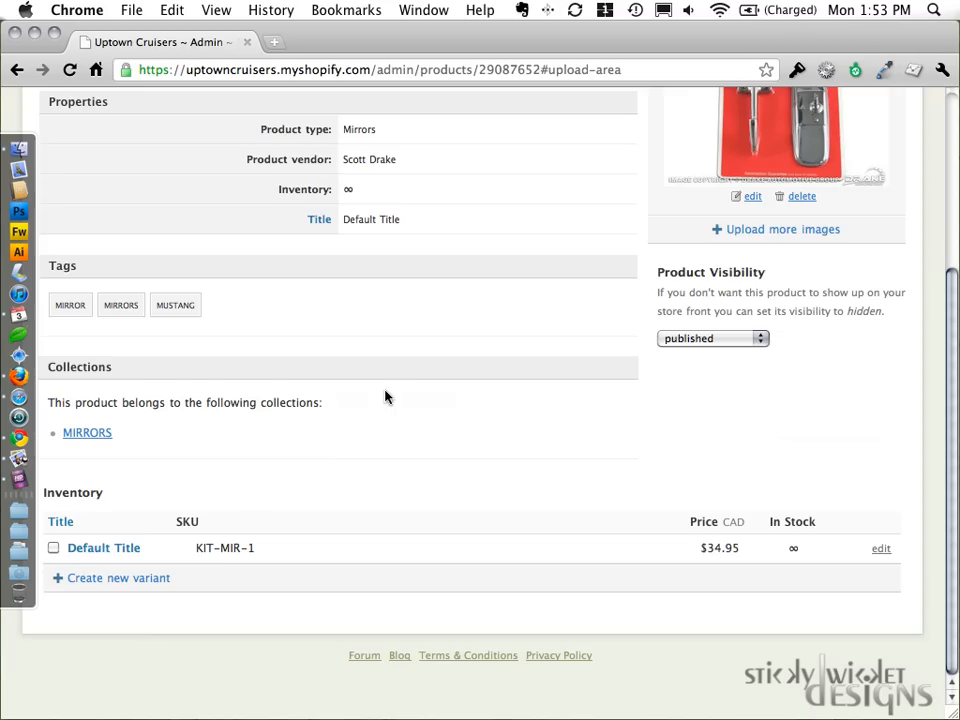
- Review the Default Title variant (SKU KIT-MIR-1, 34.95 CAD) and save it
click(880, 548)
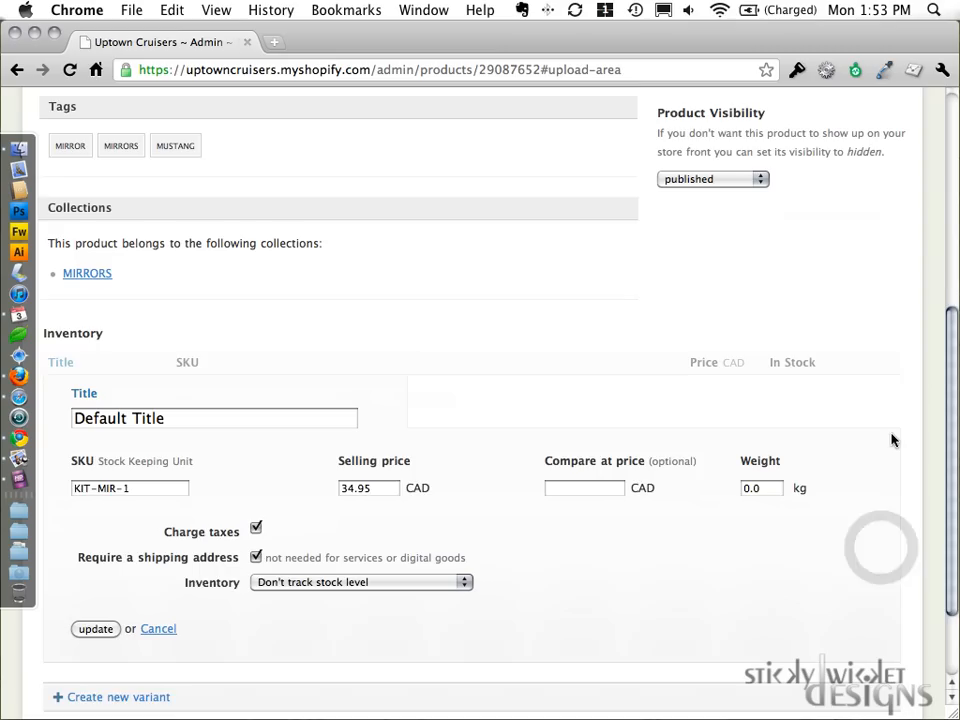
click(95, 628)
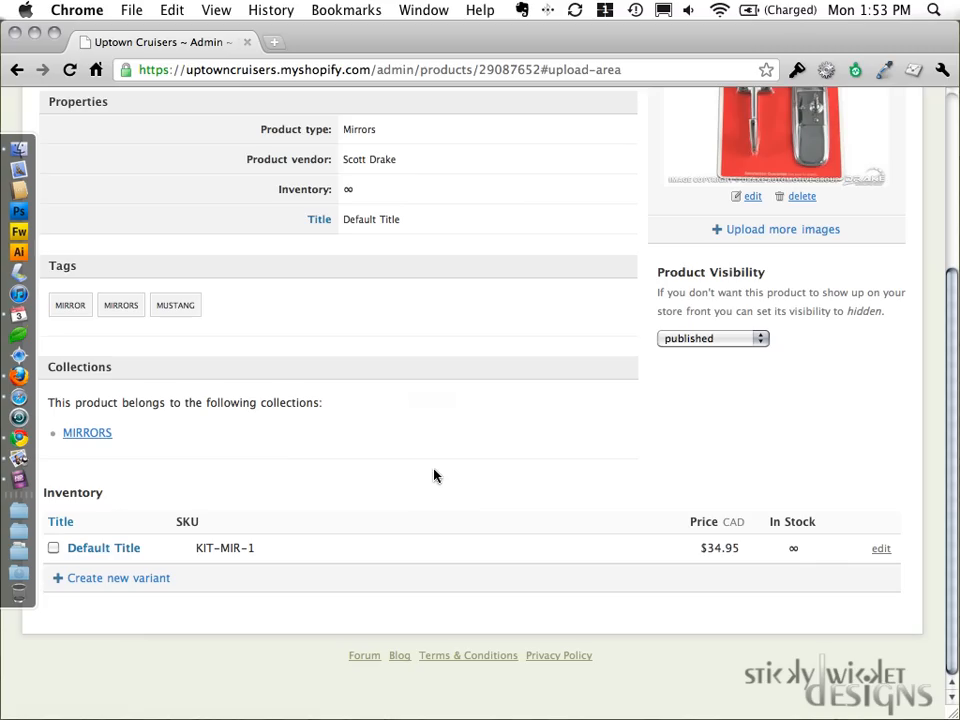
scroll(up, 3)
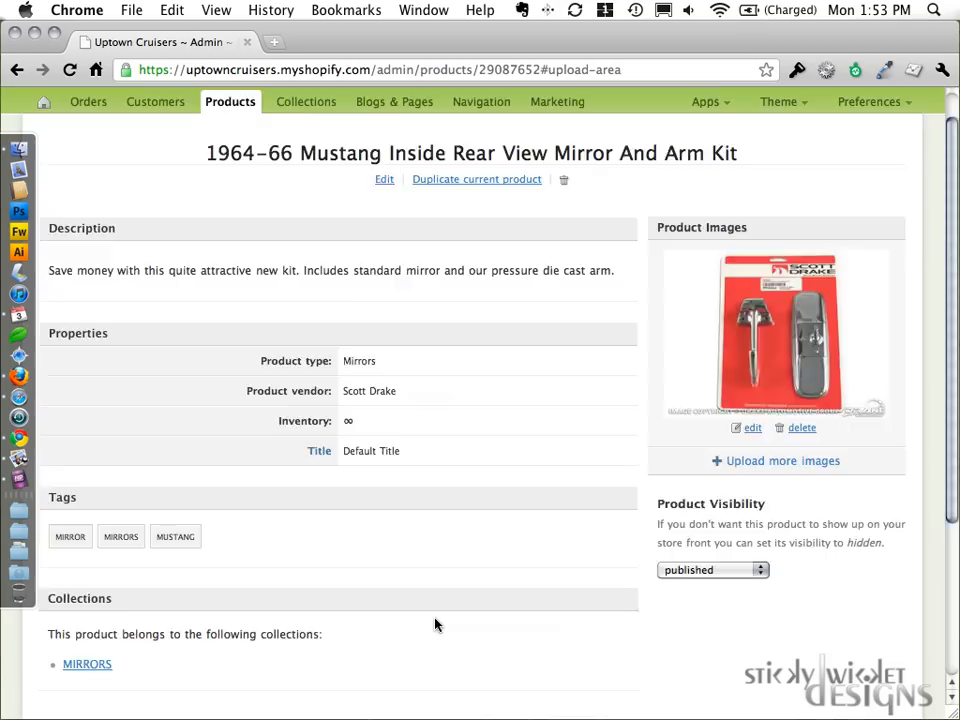
scroll(down, 3)
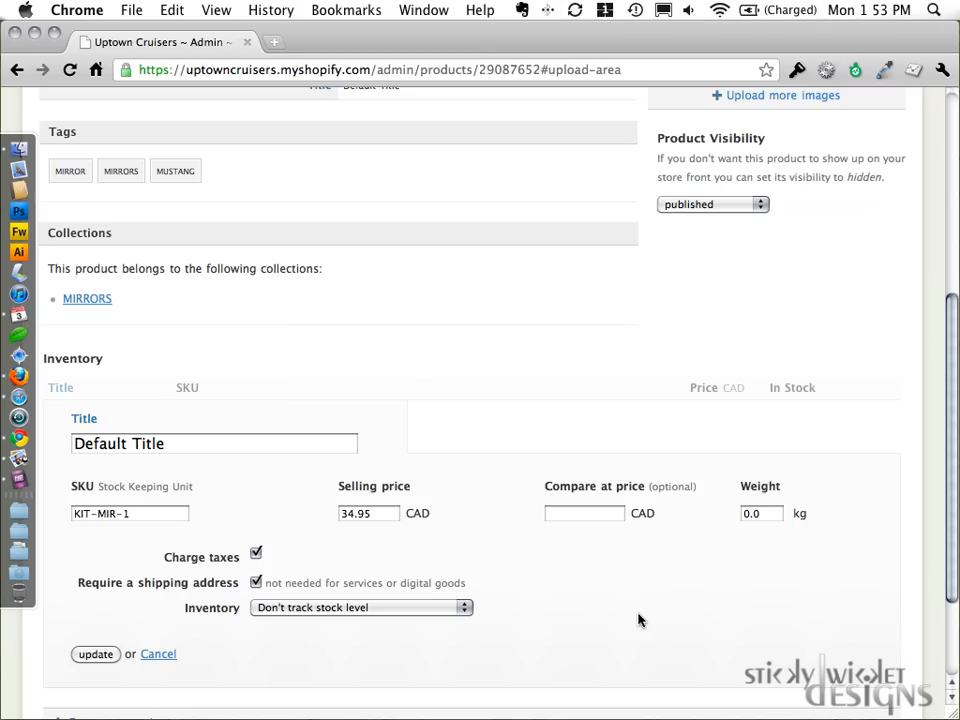
mouse_move(642, 542)
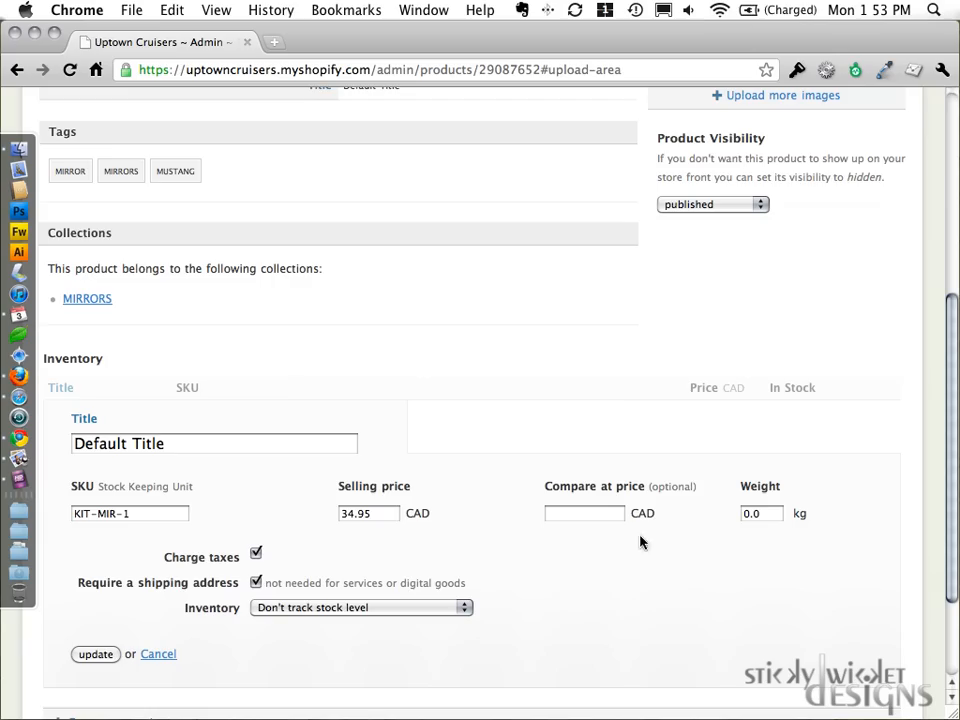
mouse_move(731, 523)
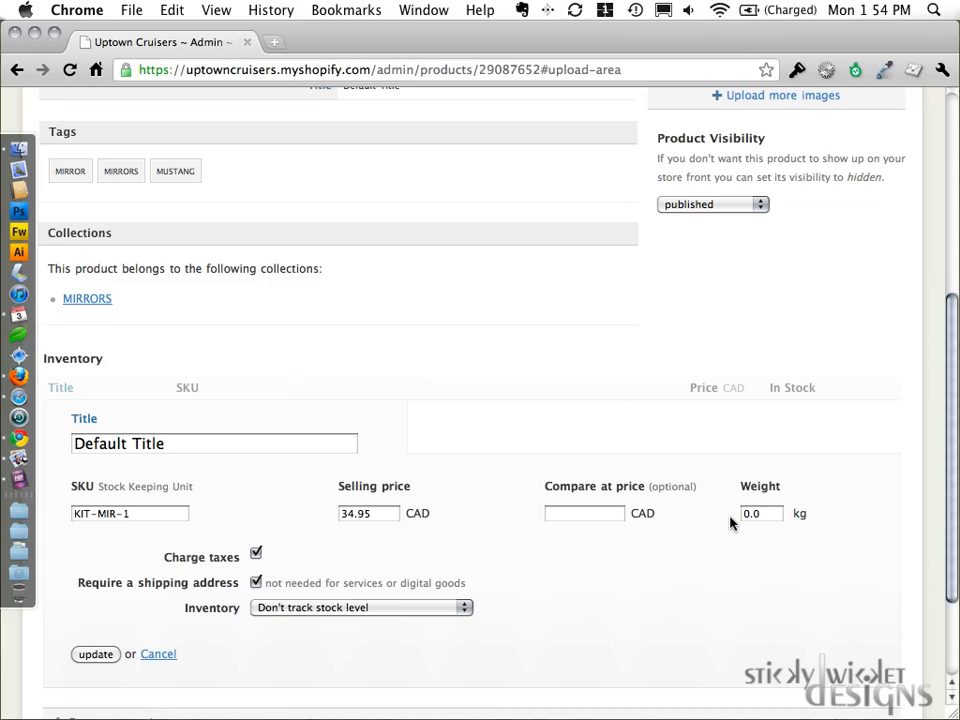
scroll(down, 3)
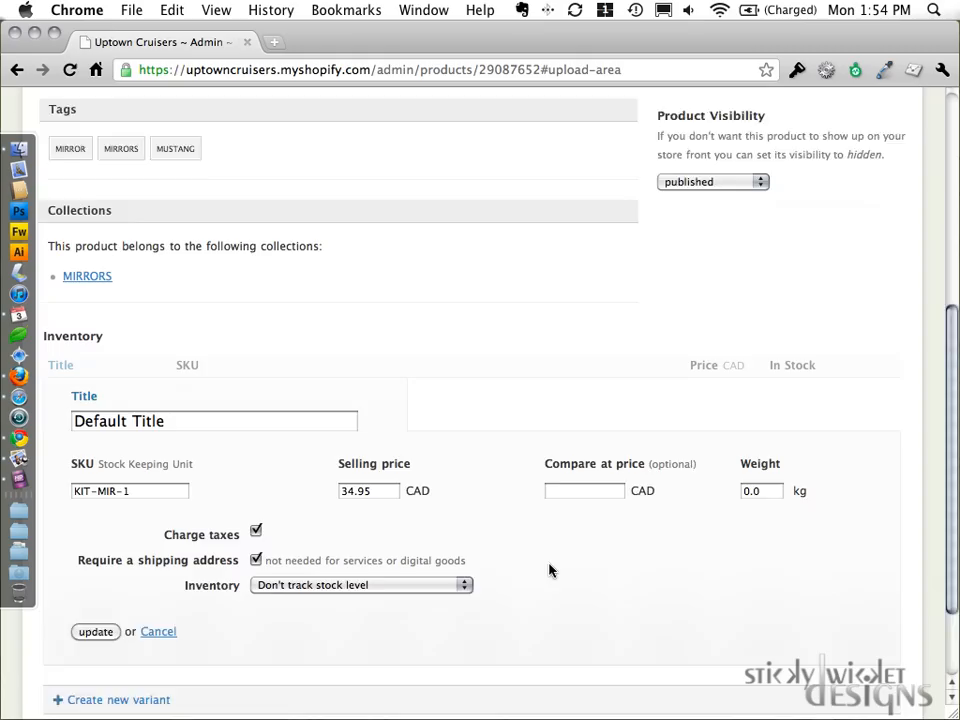
click(95, 631)
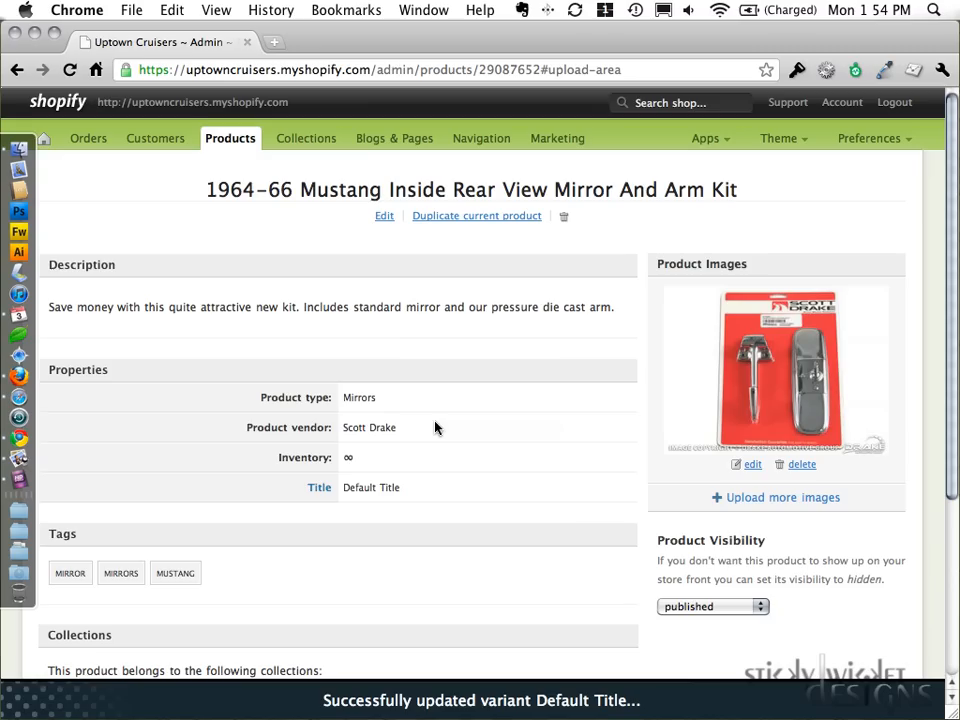